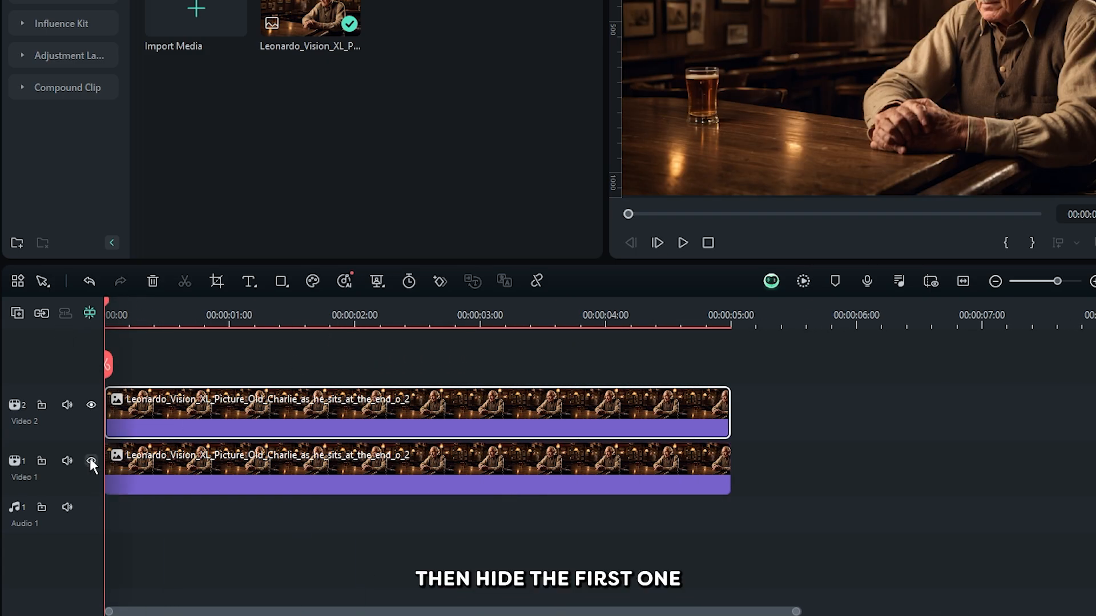
- Hide the Video 1 track so the lower pub photo copy is invisible
{"action": "left_click", "coordinate": [91, 461]}
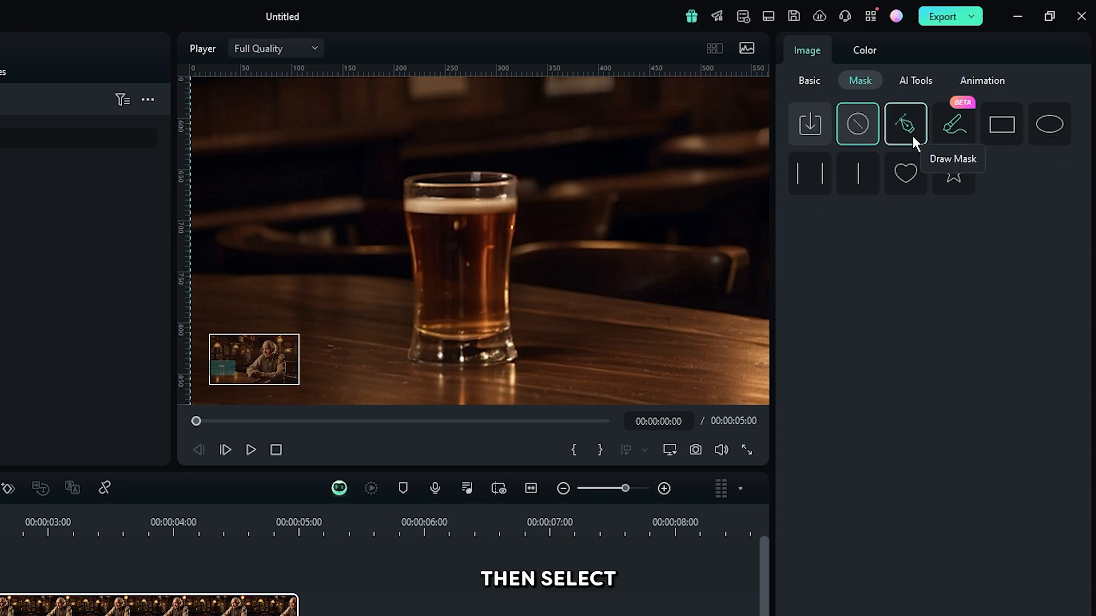
- Draw a freehand mask around the beer glass on the Video 2 photo copy
{"action": "left_click", "coordinate": [904, 124]}
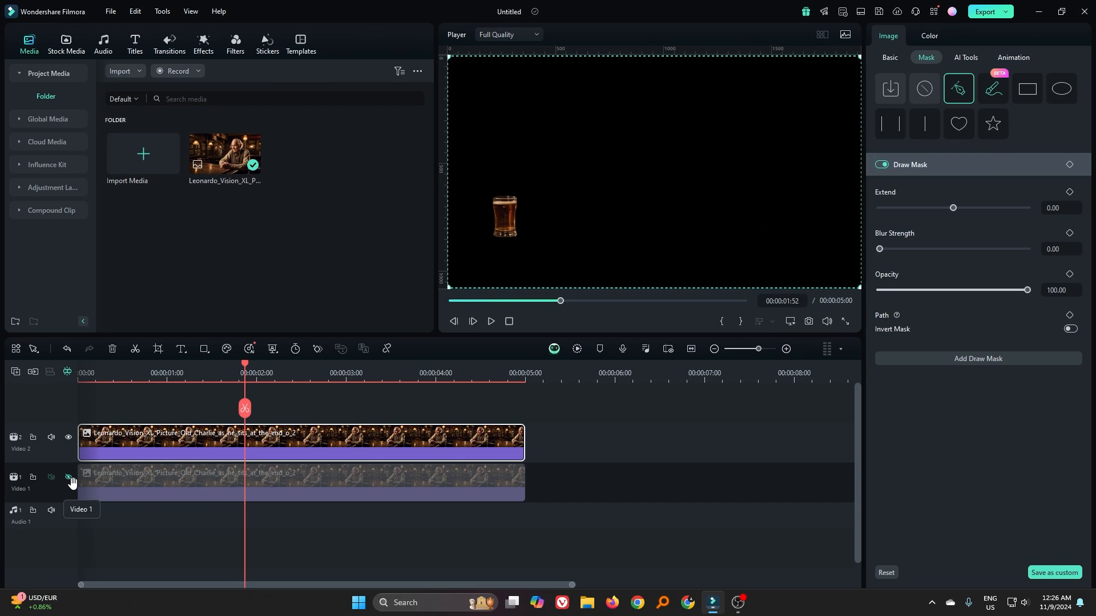
- Unhide Video 1, then browse the NewBlue FX Stylizer effects in the Effects library
{"action": "left_click", "coordinate": [68, 478]}
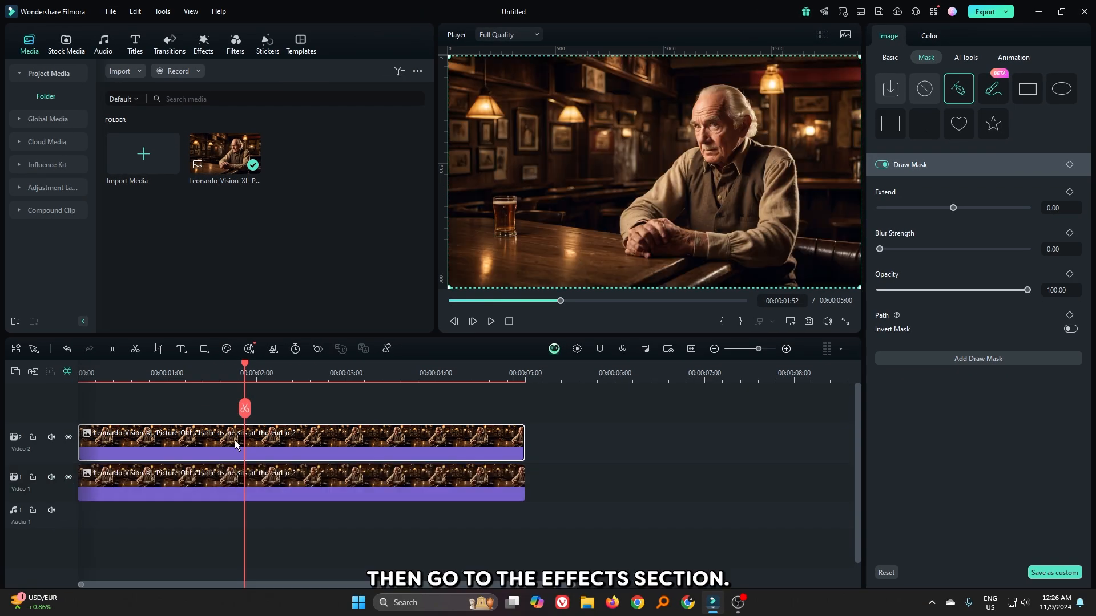
{"action": "left_click", "coordinate": [202, 44]}
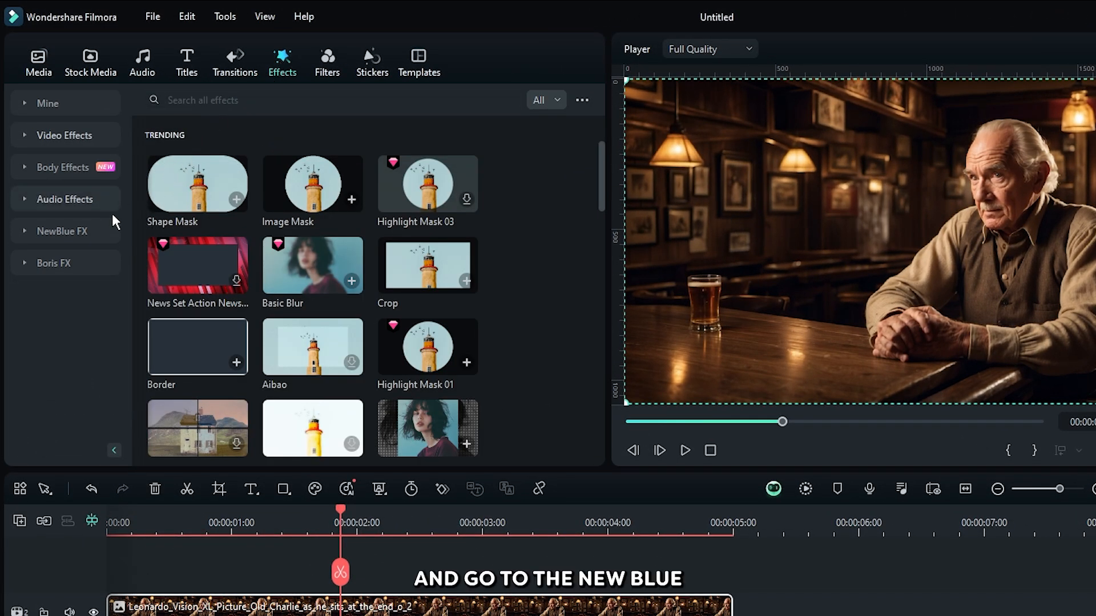
{"action": "left_click", "coordinate": [62, 232]}
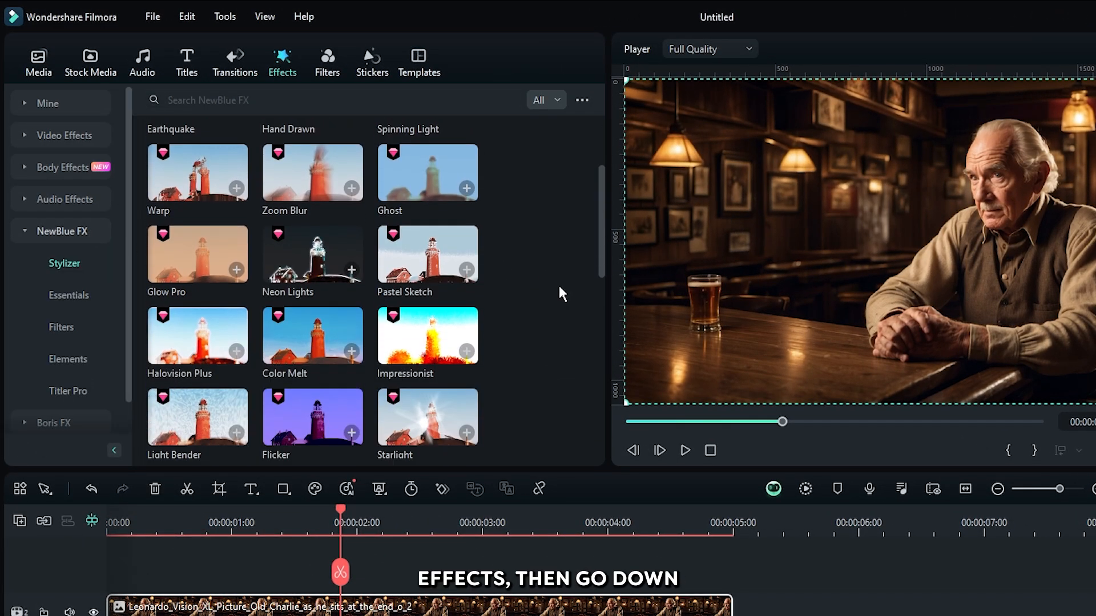
{"action": "scroll", "scroll_direction": "down", "scroll_amount": 3}
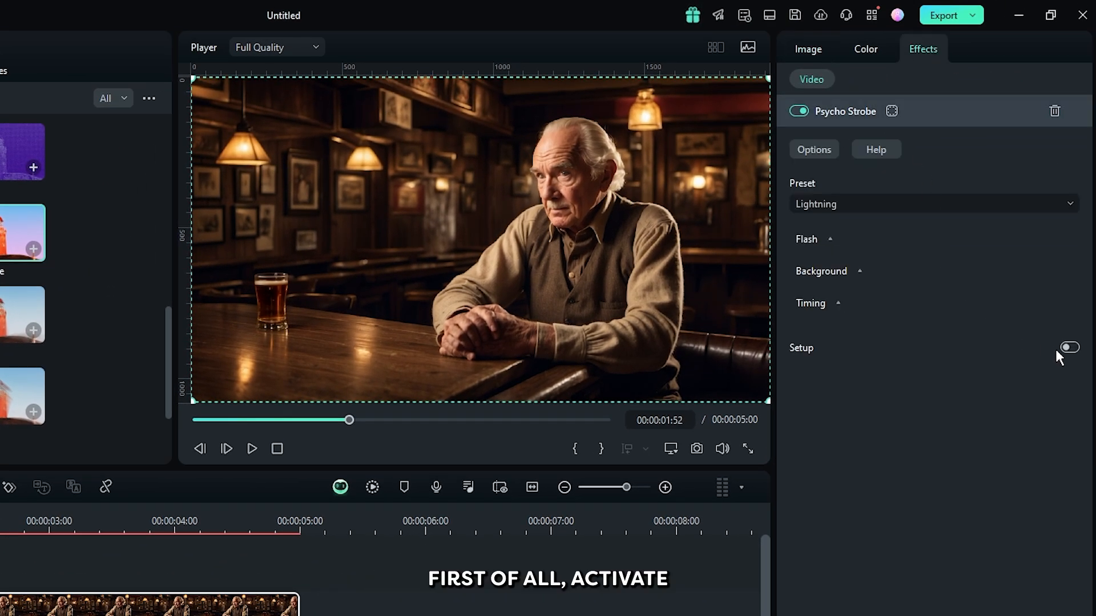
- In Psycho Strobe Setup, raise the flash glow, make it yellow, and reduce variation
{"action": "left_click", "coordinate": [1068, 348]}
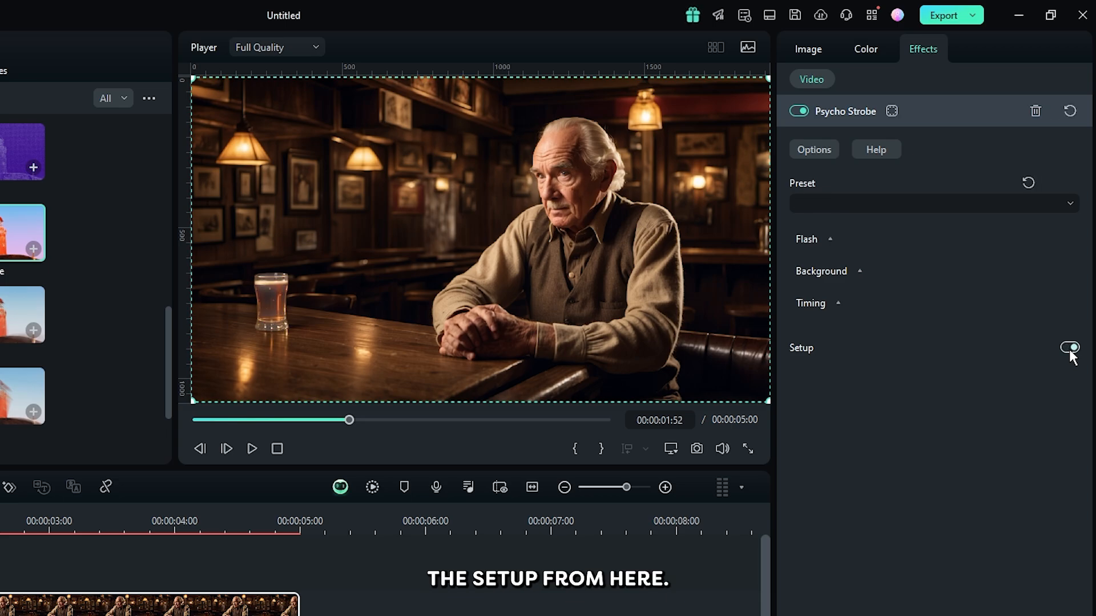
{"action": "left_click", "coordinate": [809, 239]}
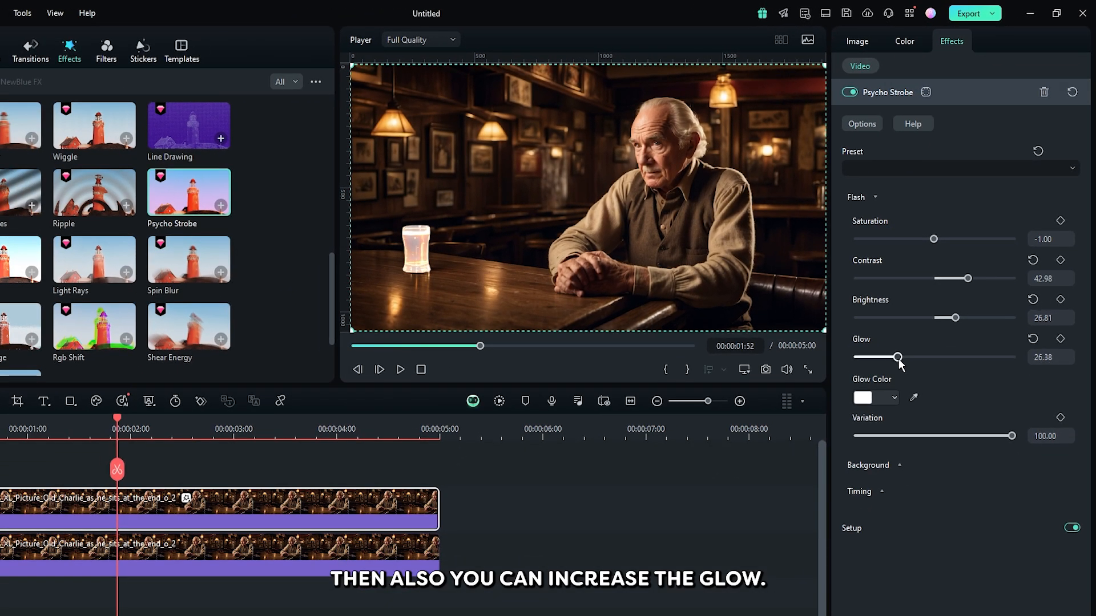
{"action": "left_click", "coordinate": [894, 398]}
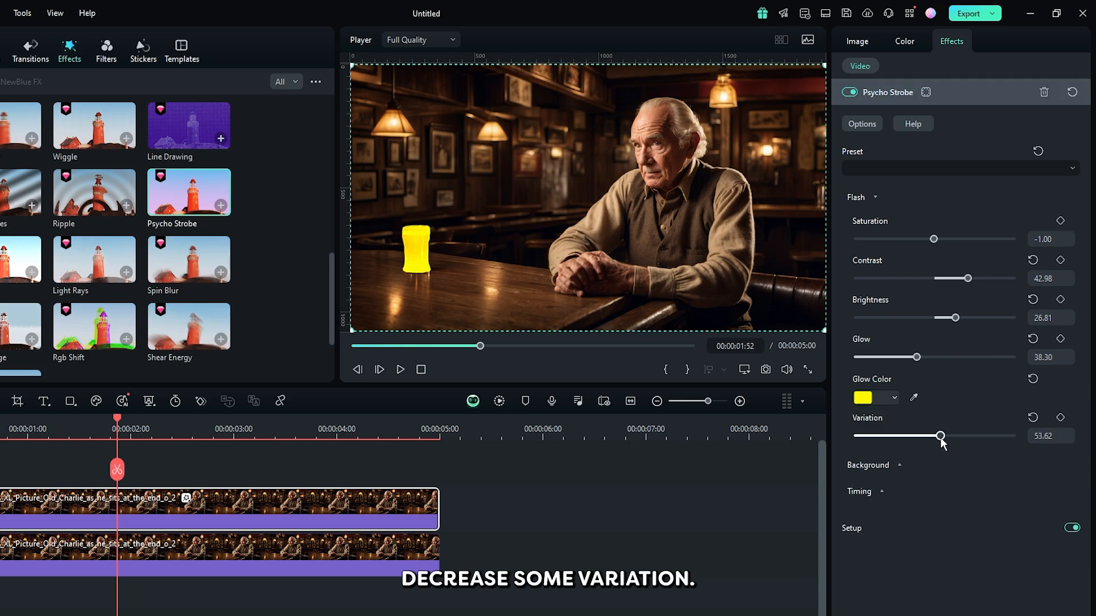
{"action": "left_click", "coordinate": [864, 491]}
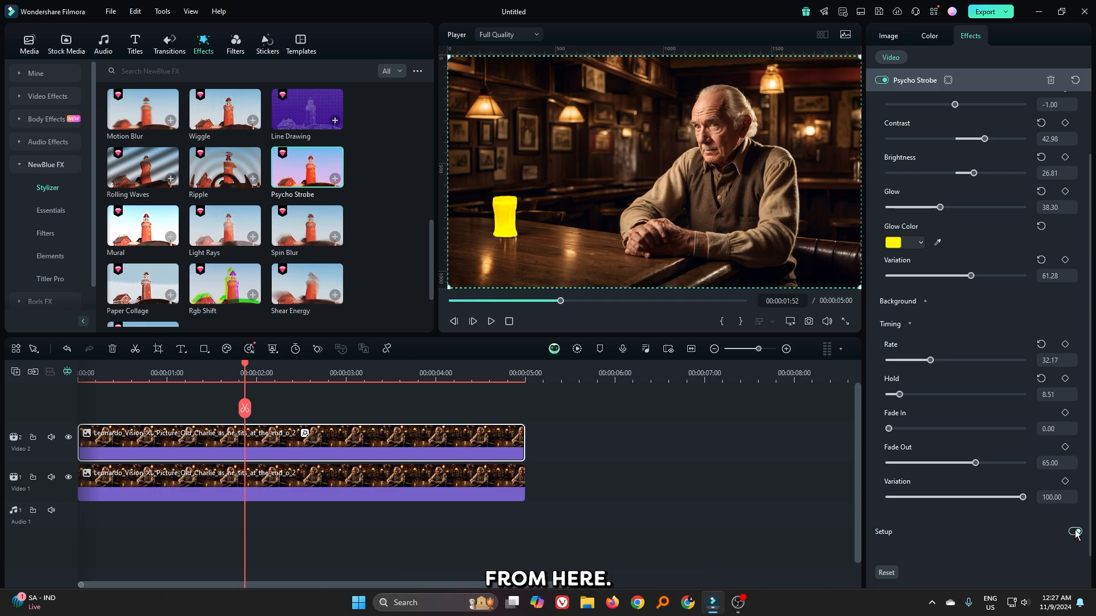
- Disable Setup, render a preview, and merge both clips into Compound Clip 1
{"action": "left_click", "coordinate": [1073, 531]}
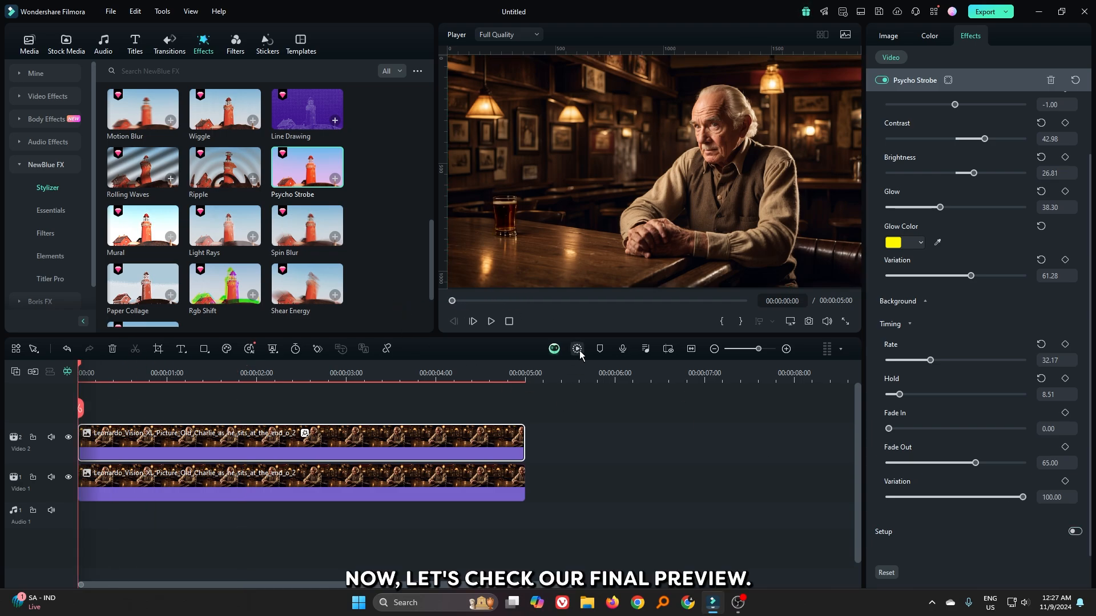
{"action": "left_click", "coordinate": [577, 349]}
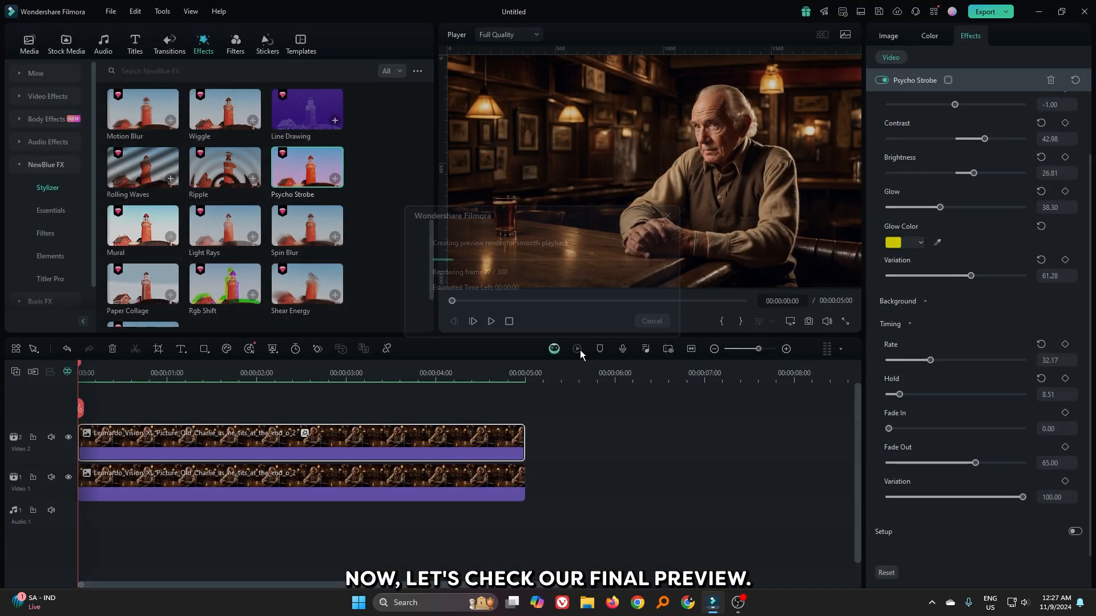
{"action": "left_click", "coordinate": [490, 320]}
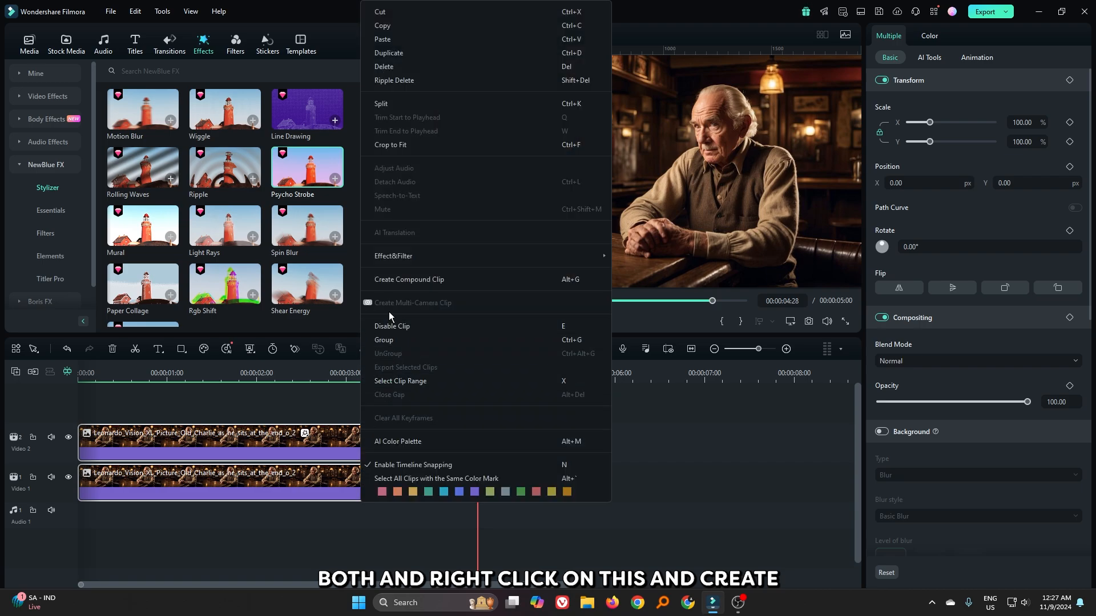
{"action": "left_click", "coordinate": [409, 279]}
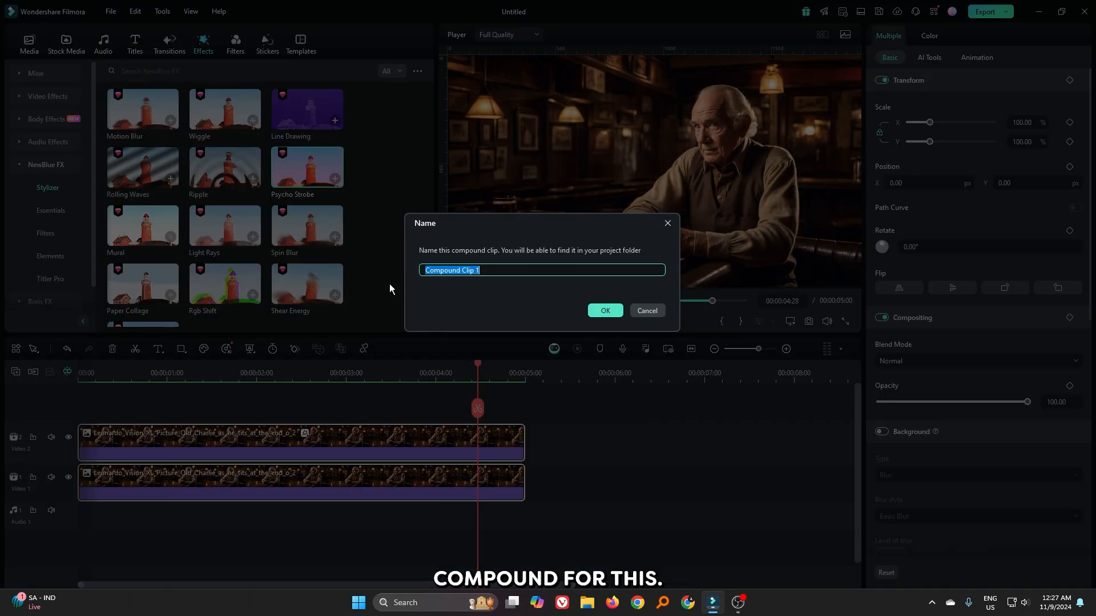
{"action": "left_click", "coordinate": [603, 311]}
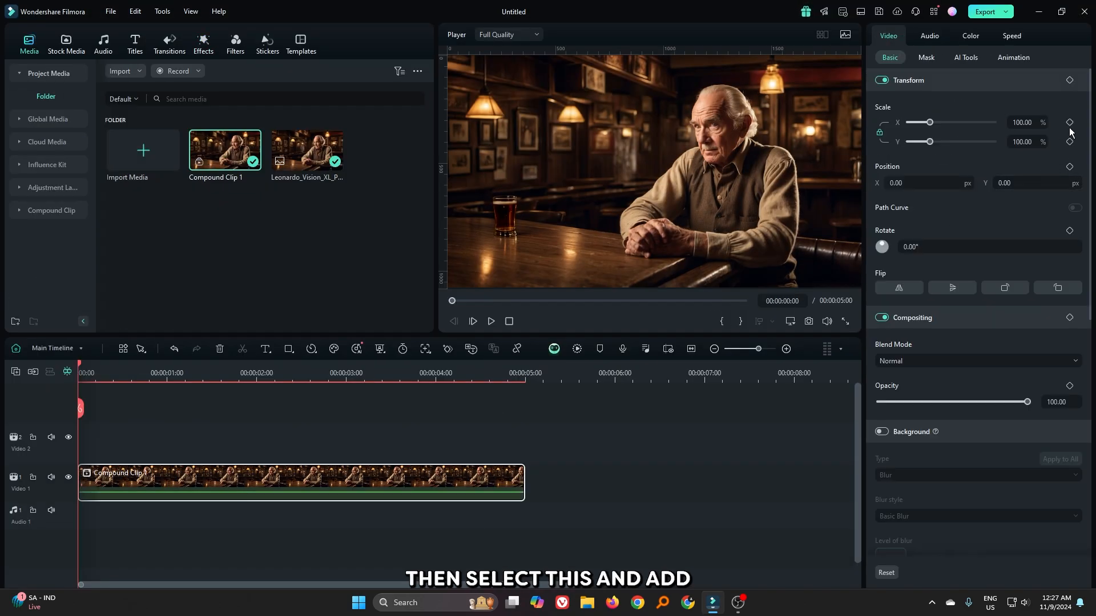
- Keyframe the compound clip's scale from 100% at the start to 110% at the end
{"action": "left_click", "coordinate": [1070, 121]}
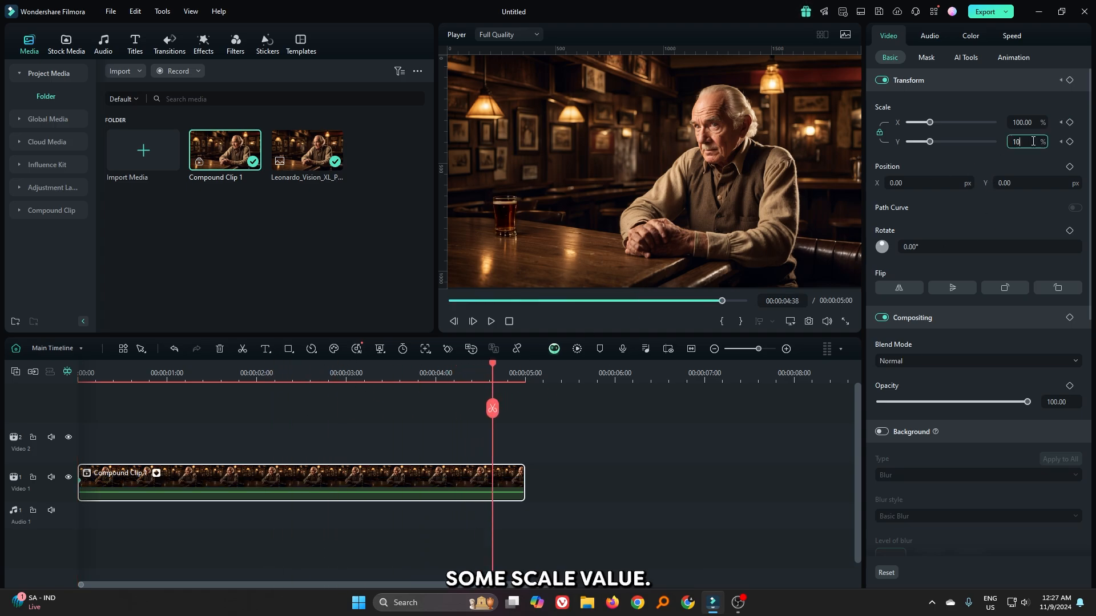
{"action": "type", "text": "110.00"}
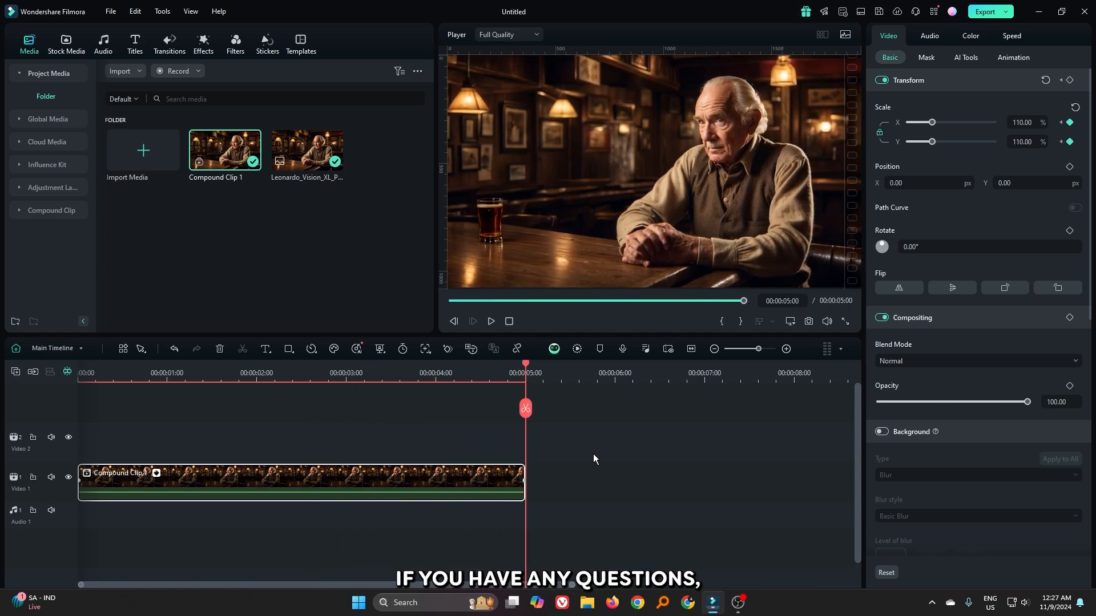
{"action": "left_click", "coordinate": [491, 326]}
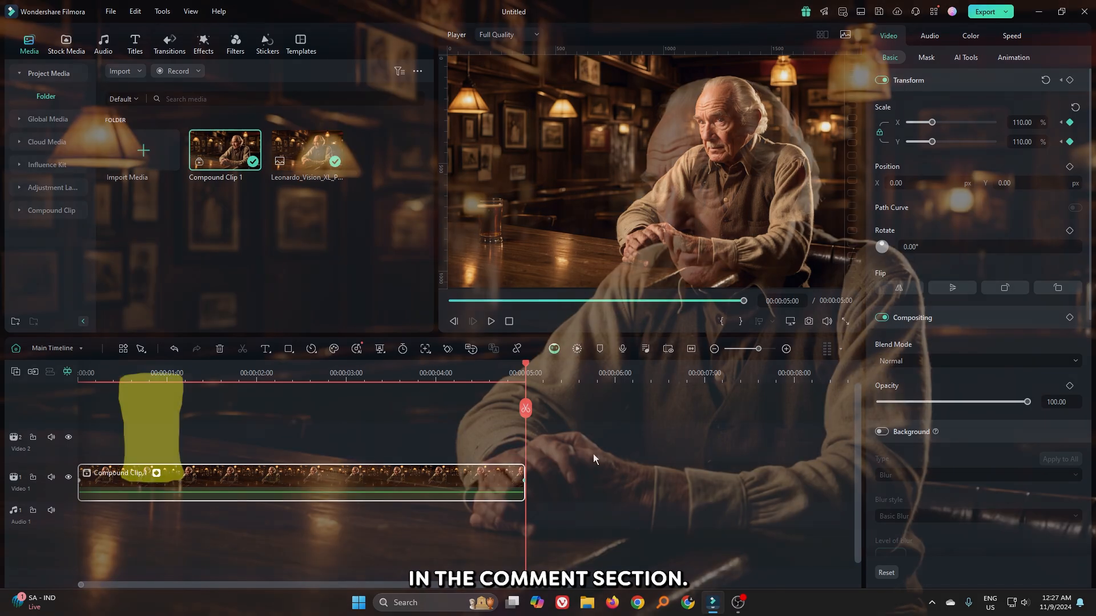